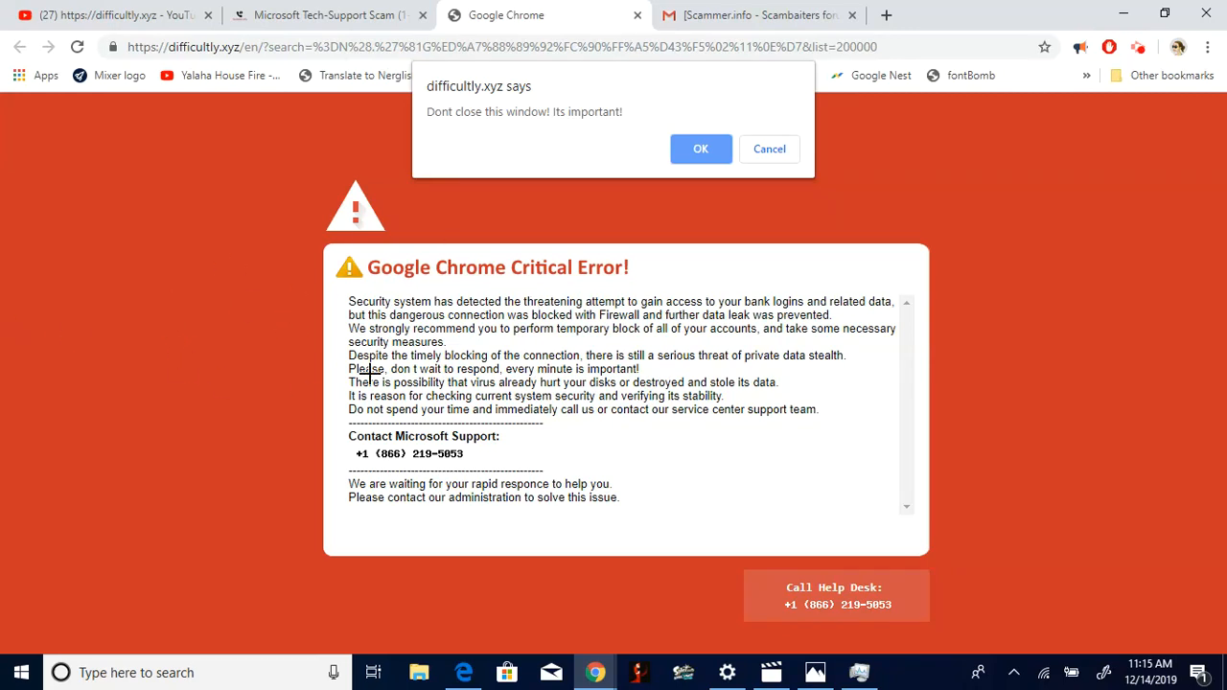
mouse_move(227, 184)
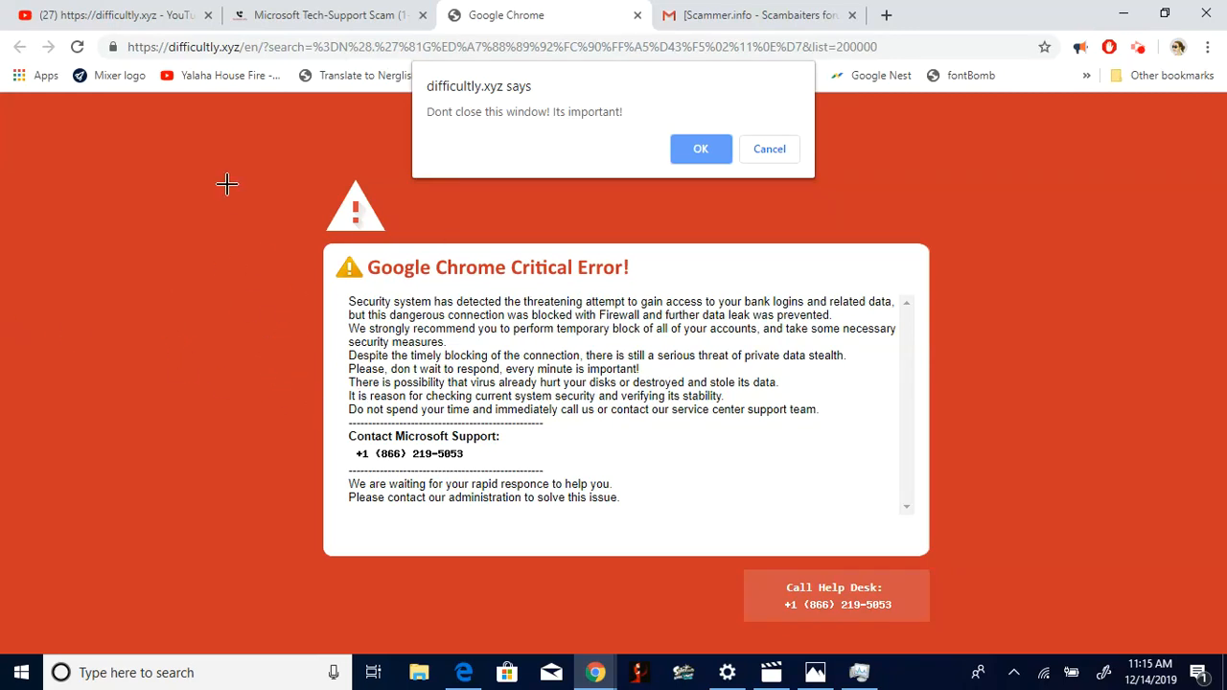
mouse_move(364, 300)
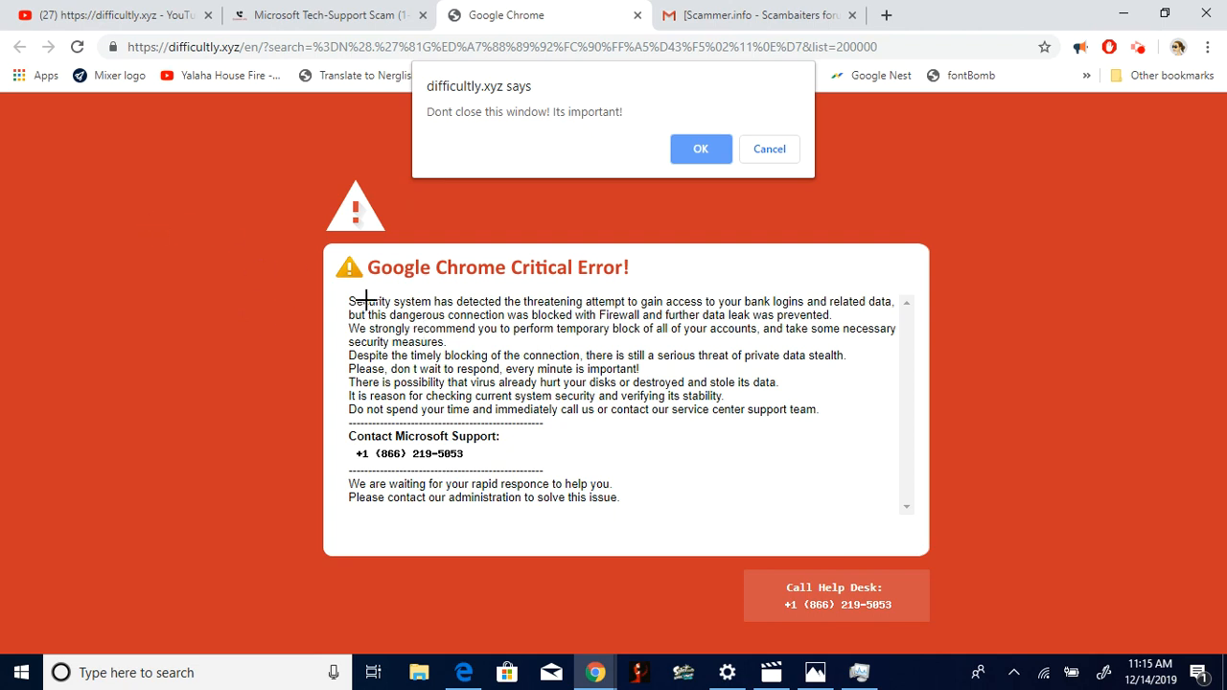
mouse_move(371, 497)
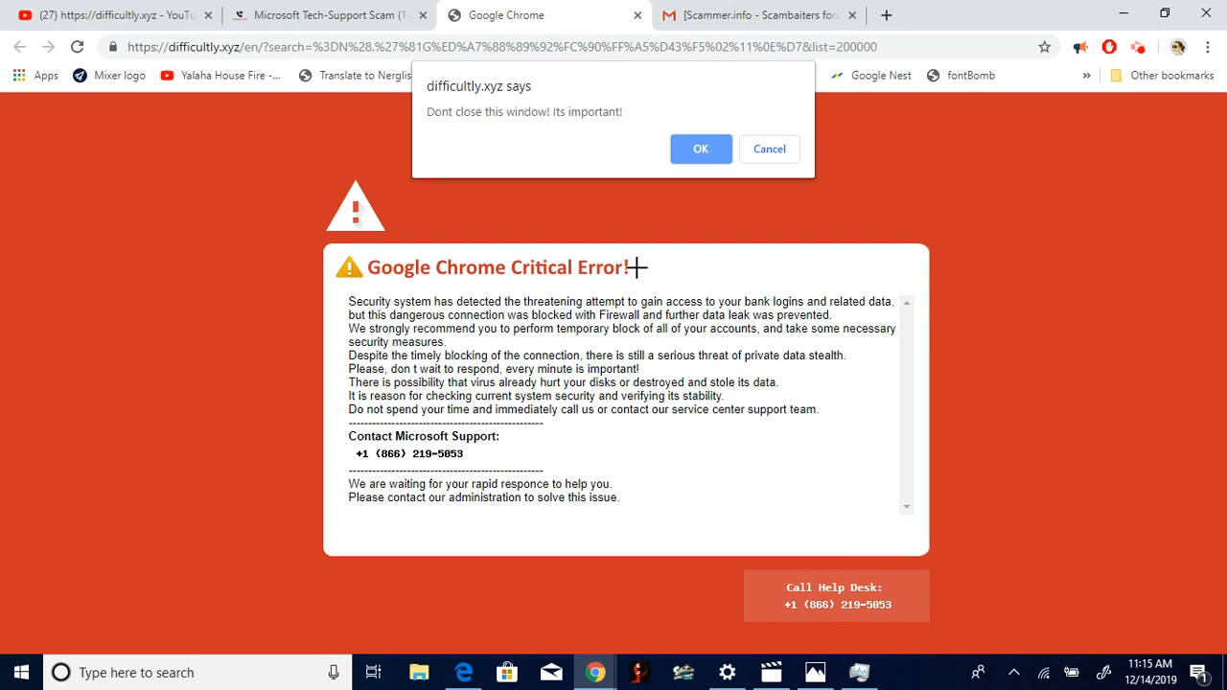
mouse_move(516, 278)
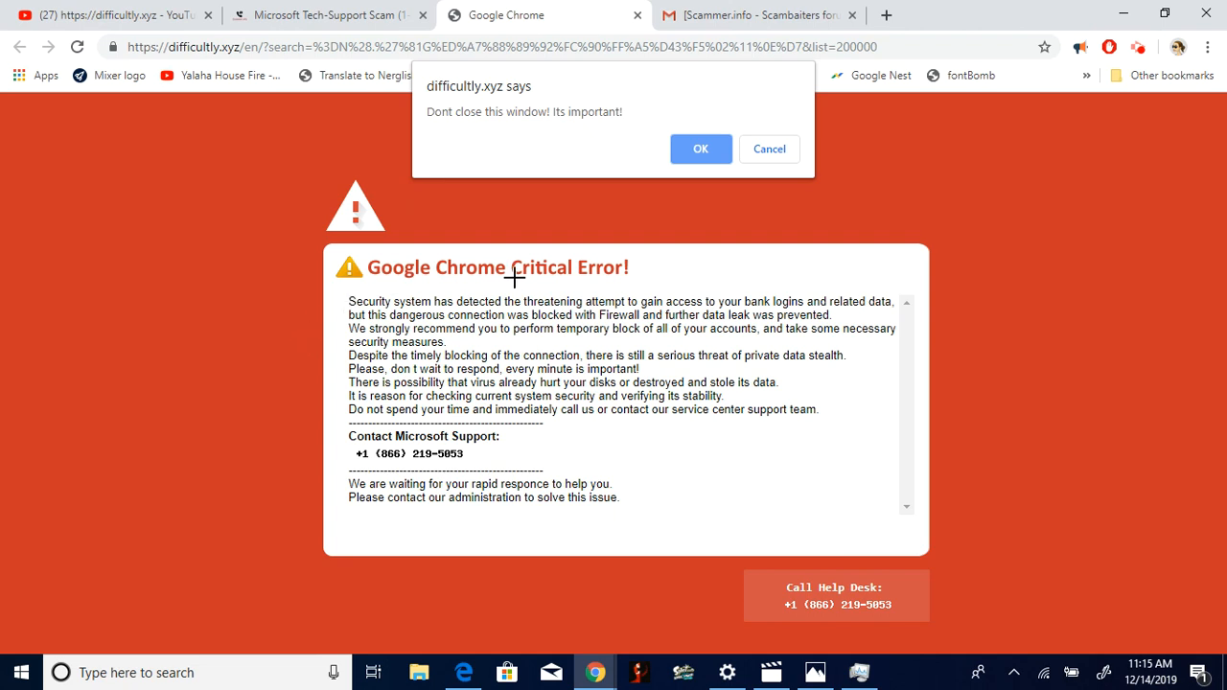
mouse_move(492, 343)
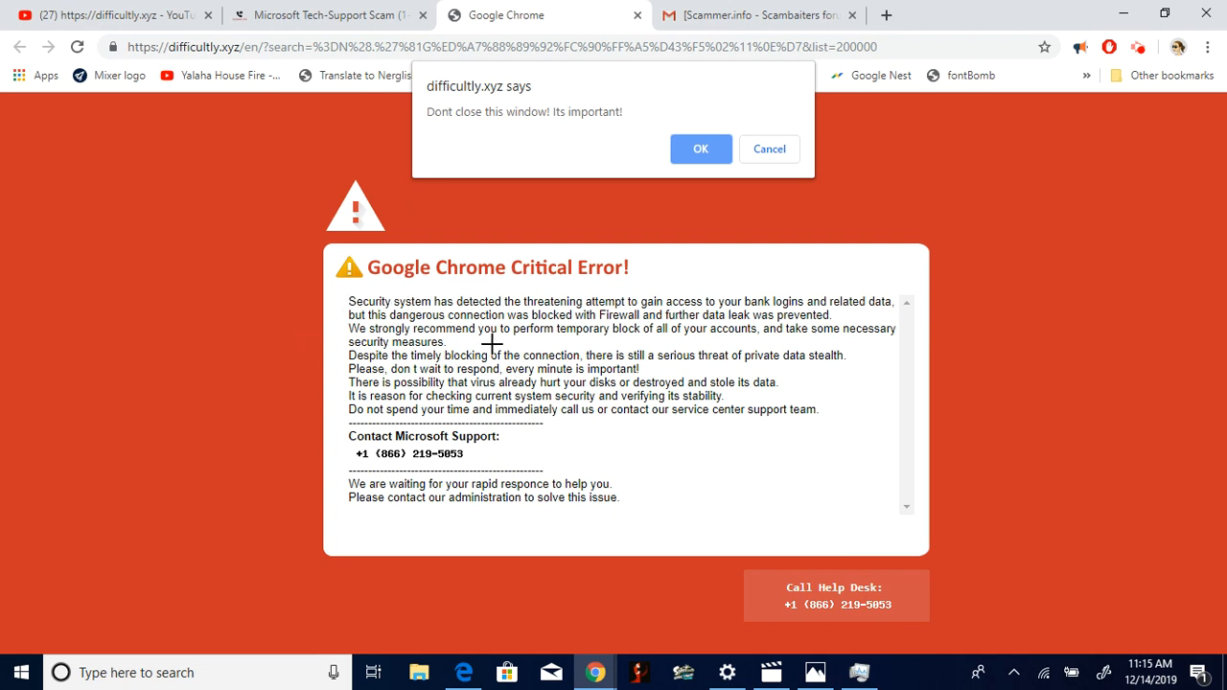
mouse_move(499, 334)
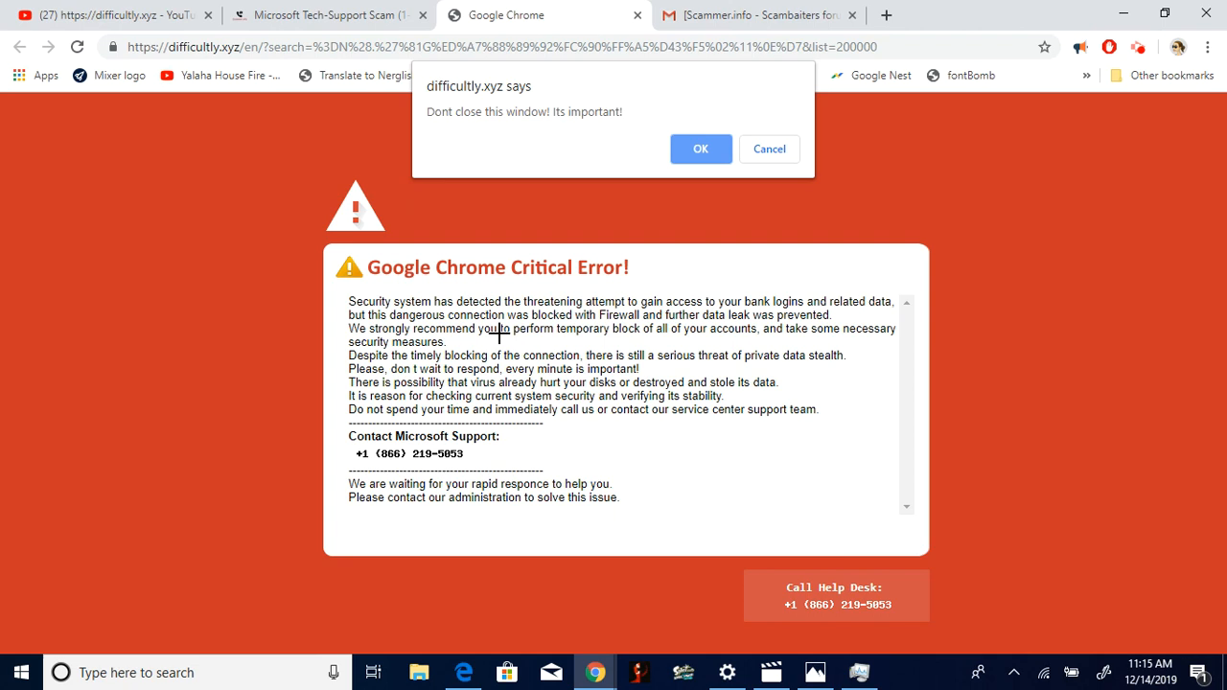
mouse_move(710, 305)
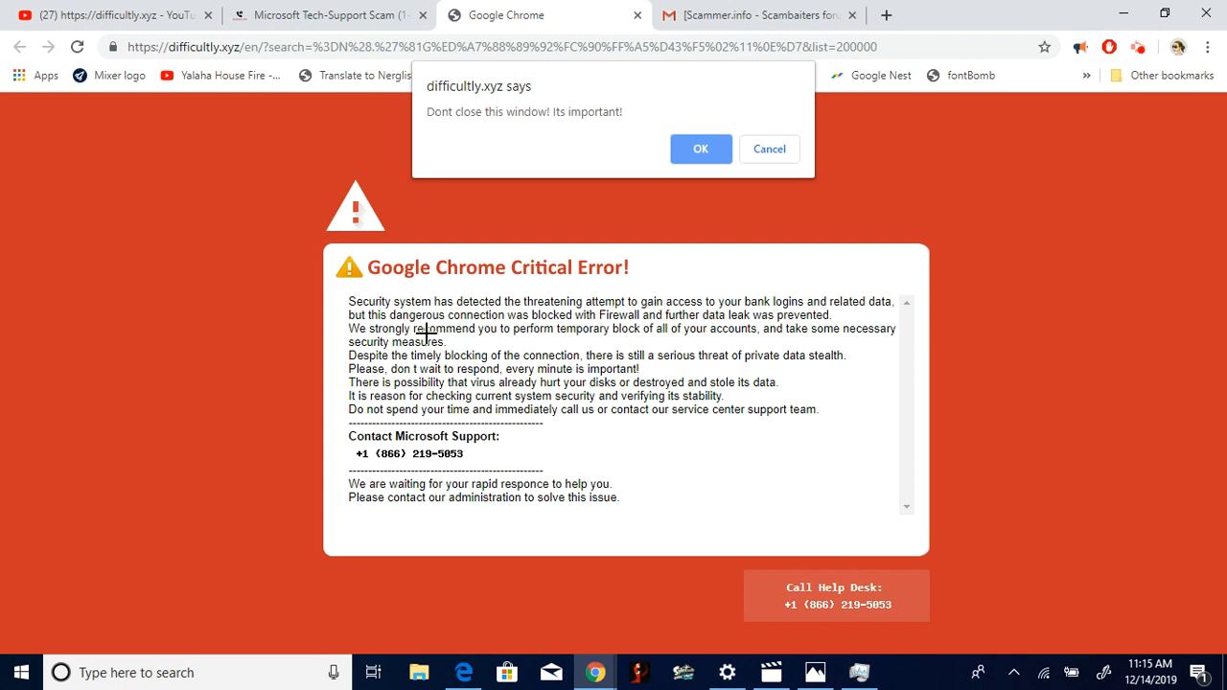
mouse_move(664, 321)
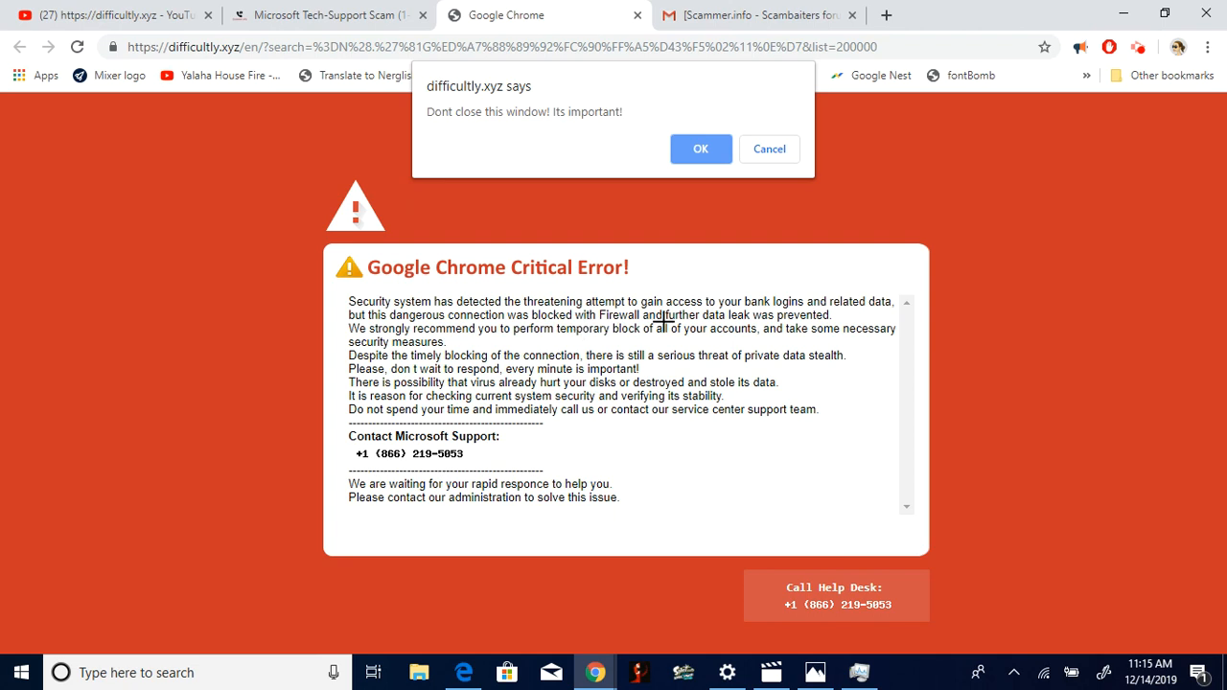
mouse_move(393, 396)
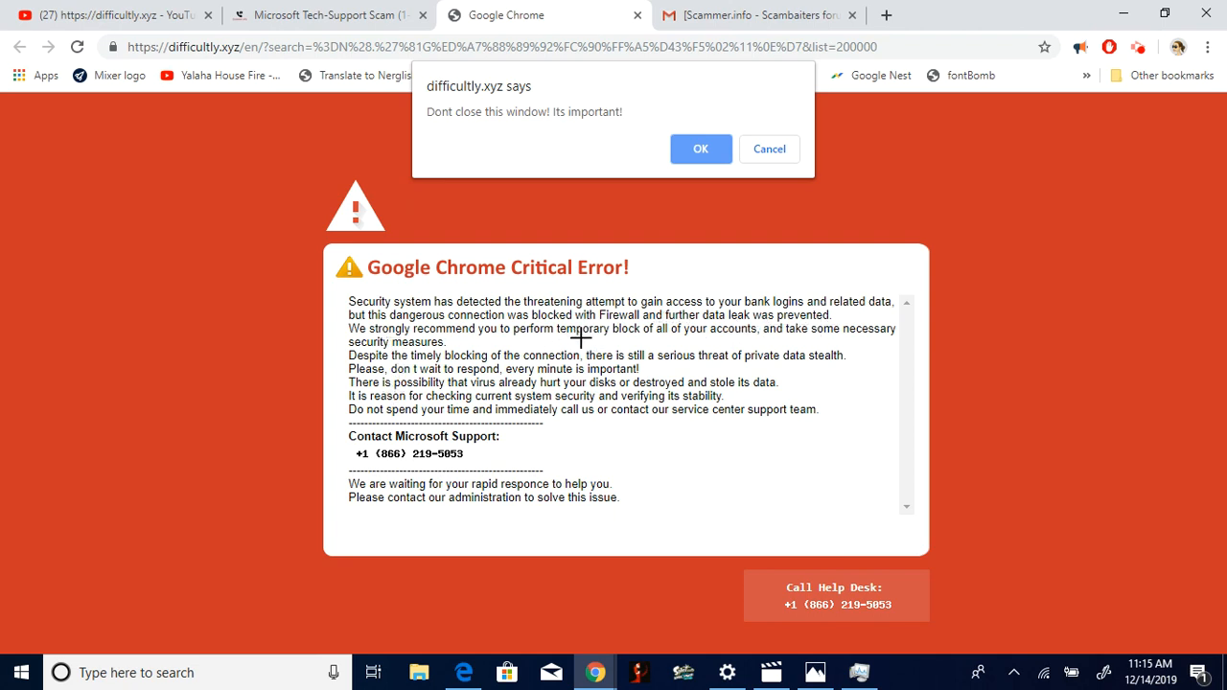
mouse_move(508, 337)
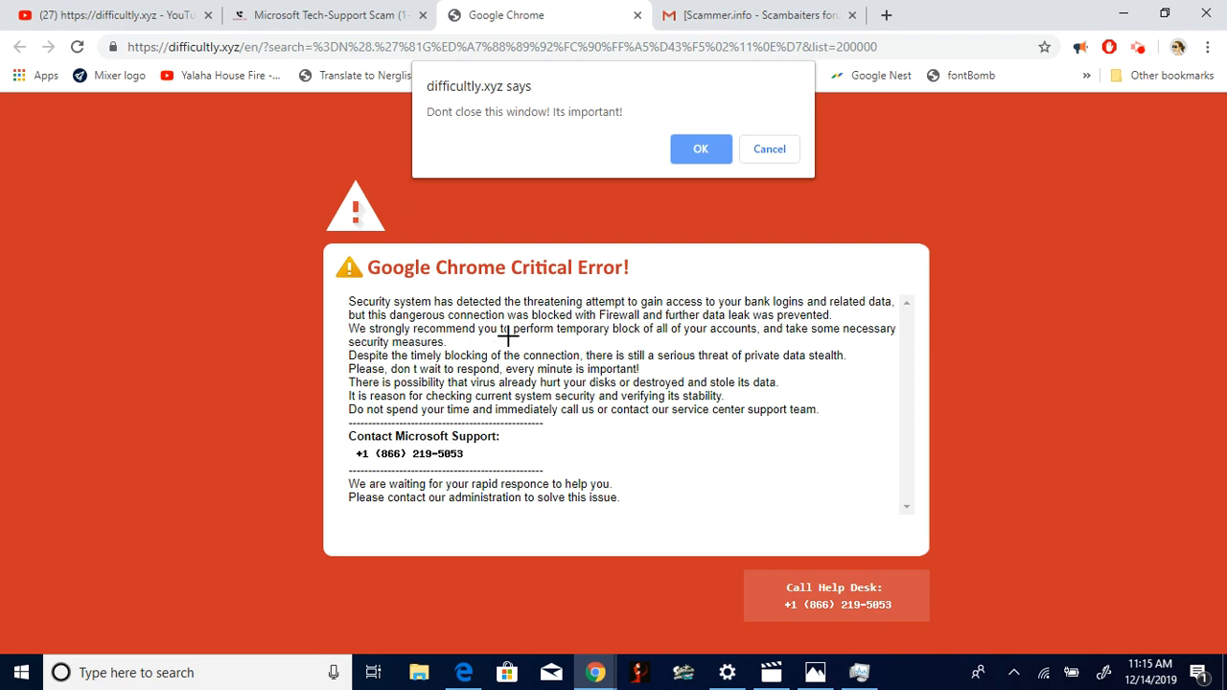
mouse_move(735, 337)
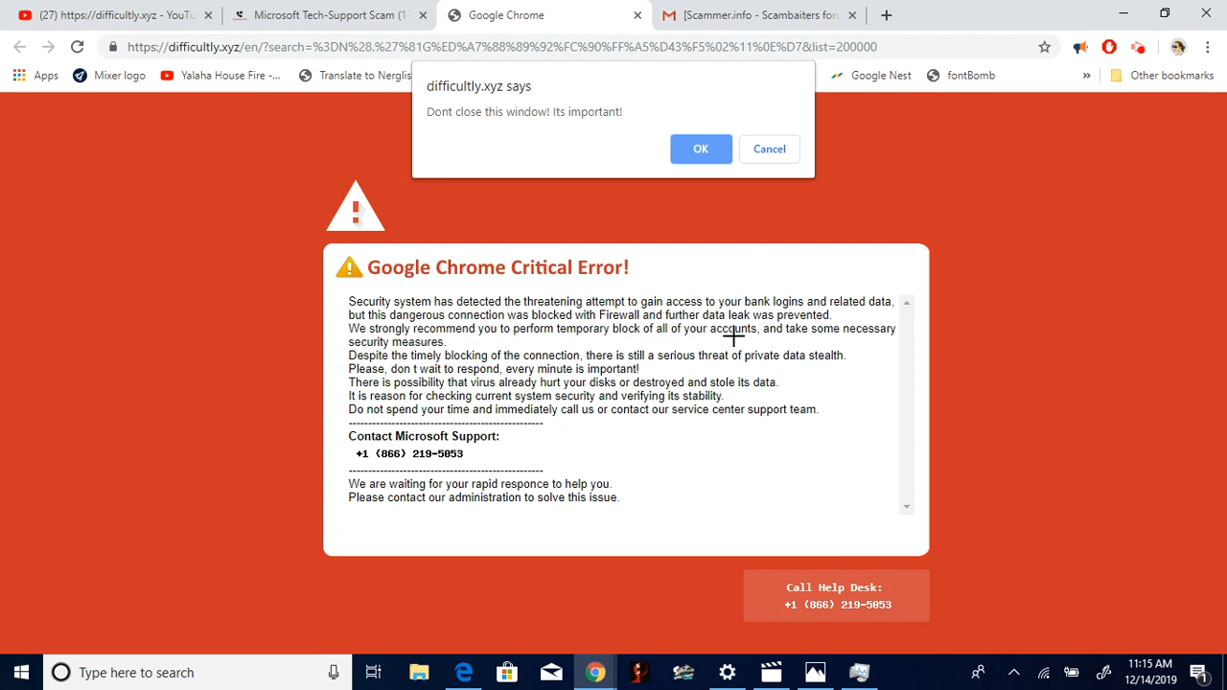
mouse_move(331, 367)
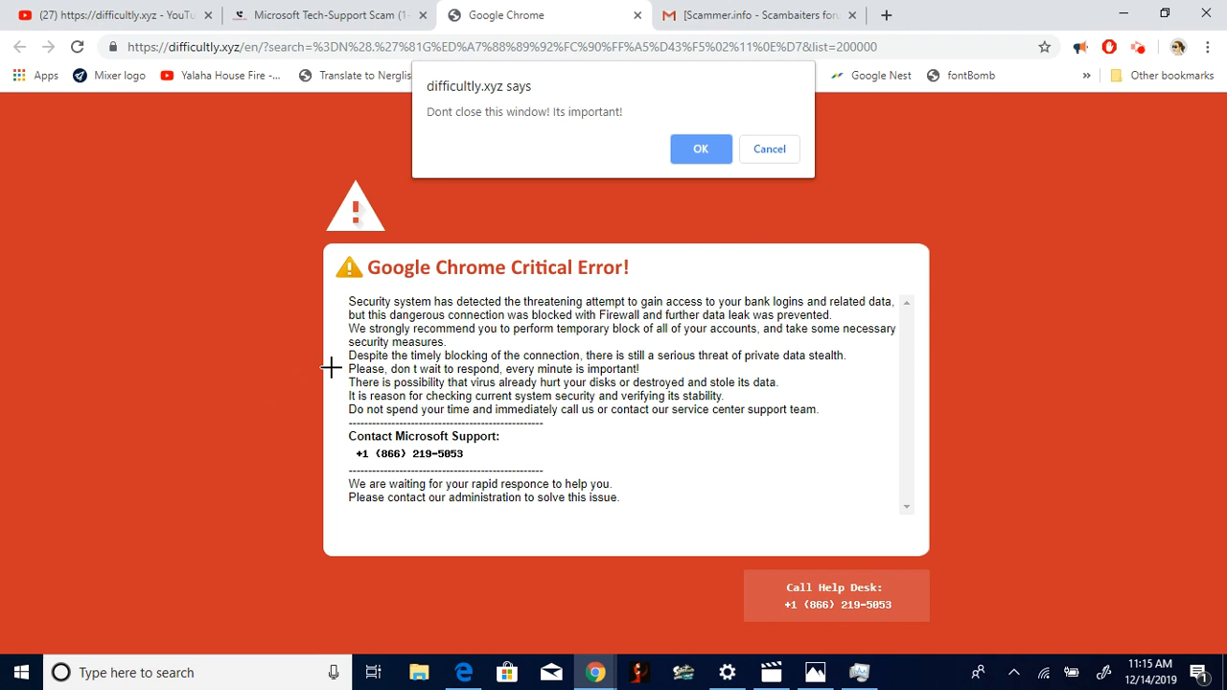
mouse_move(487, 362)
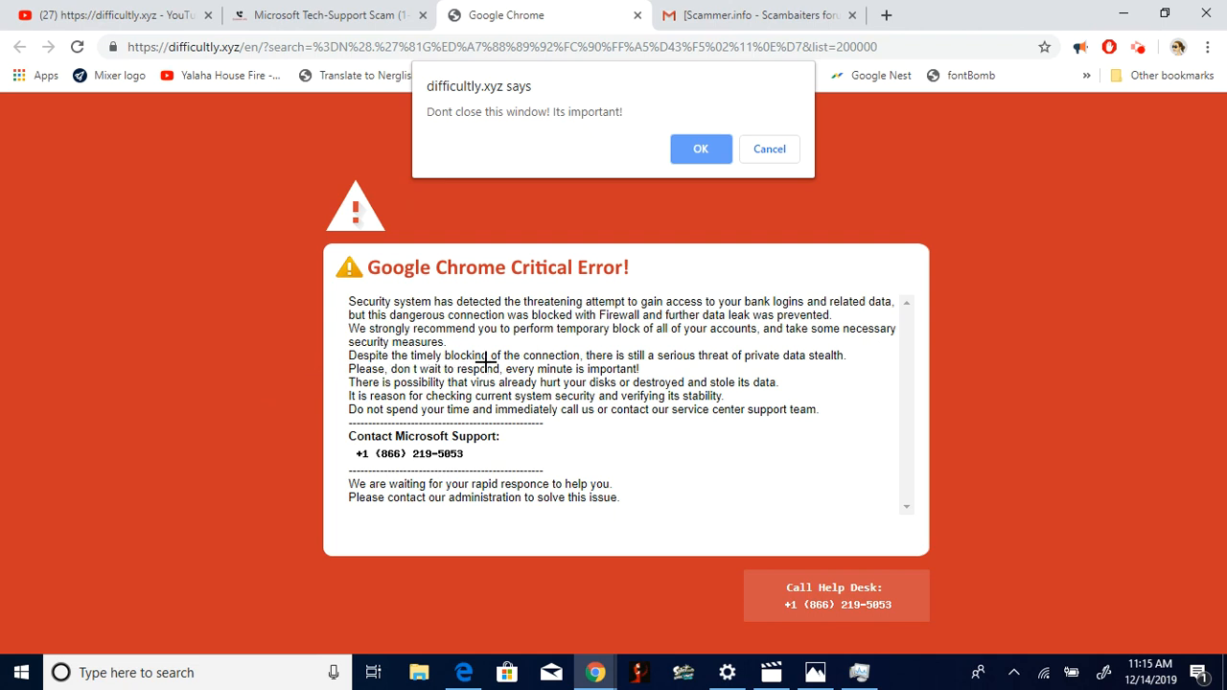
mouse_move(595, 363)
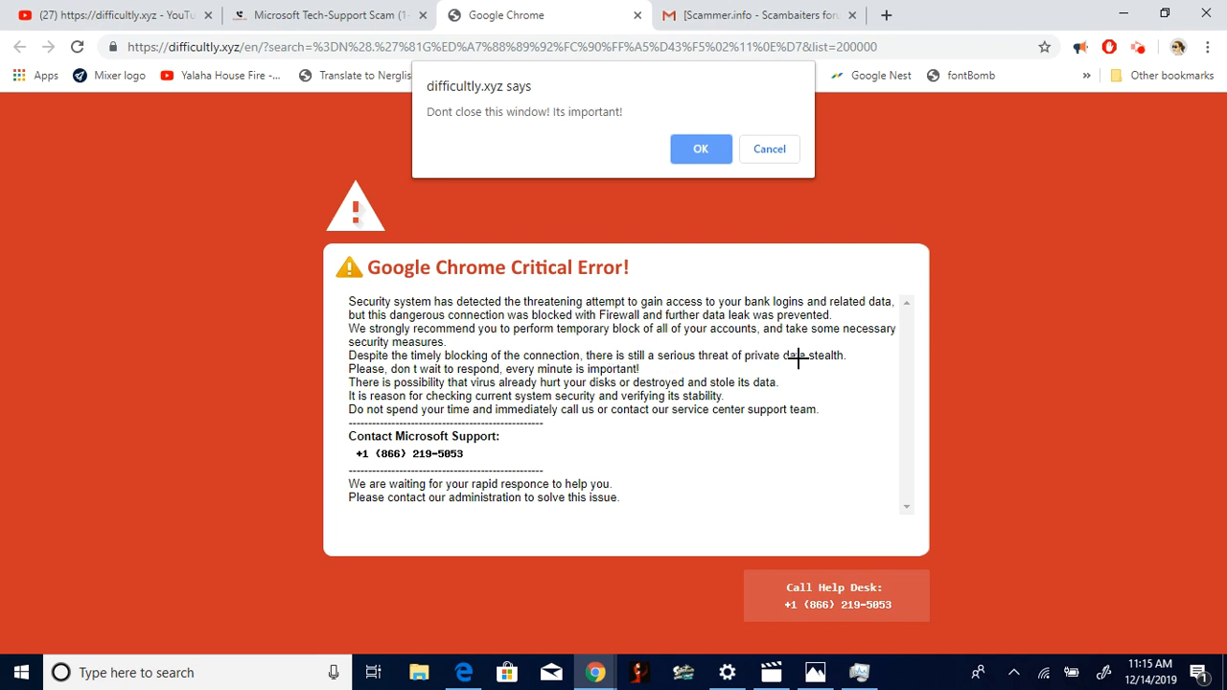
mouse_move(583, 395)
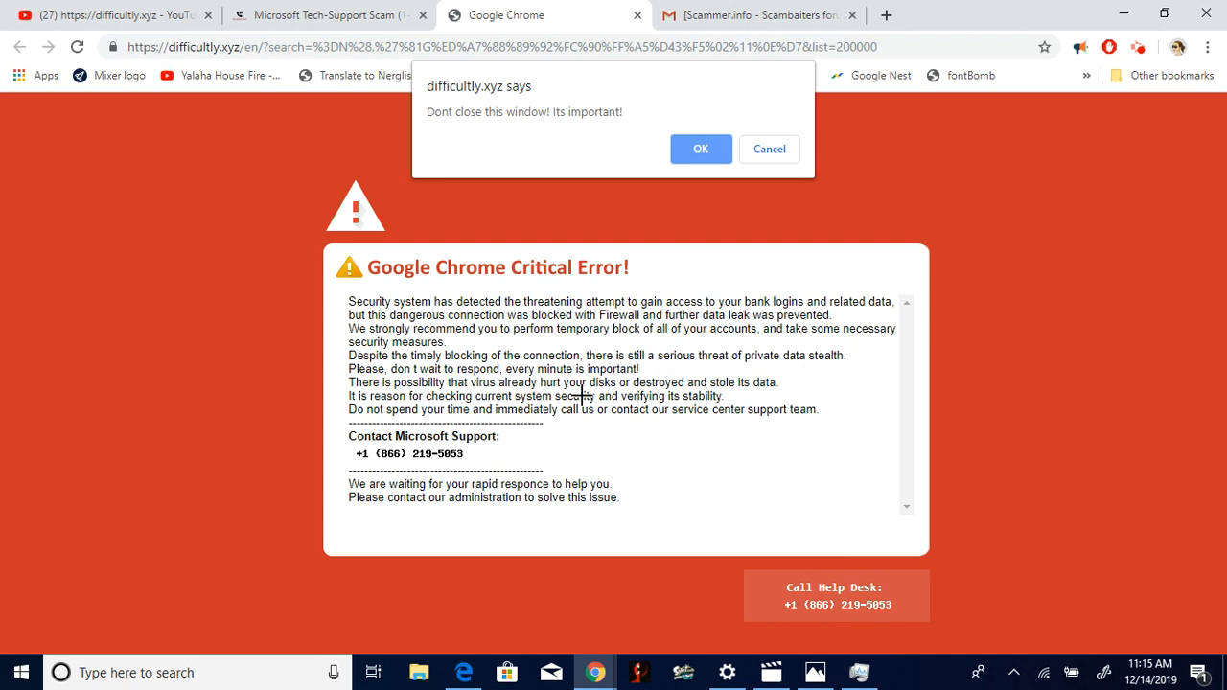
mouse_move(597, 372)
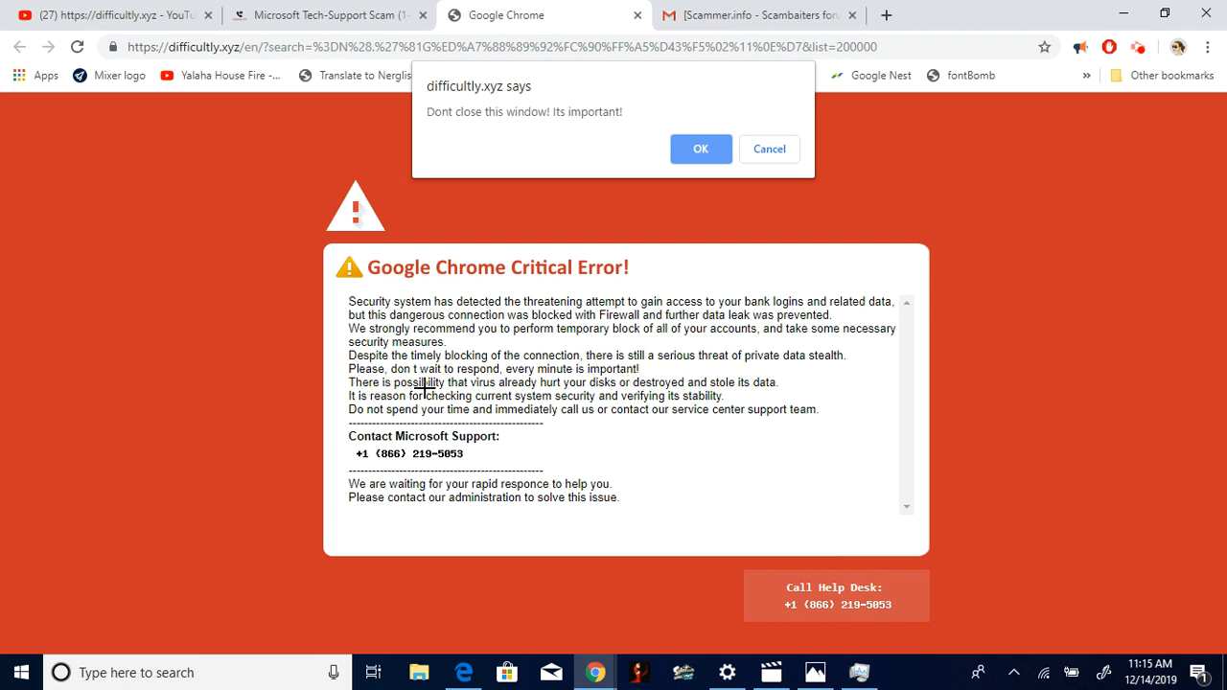
mouse_move(608, 391)
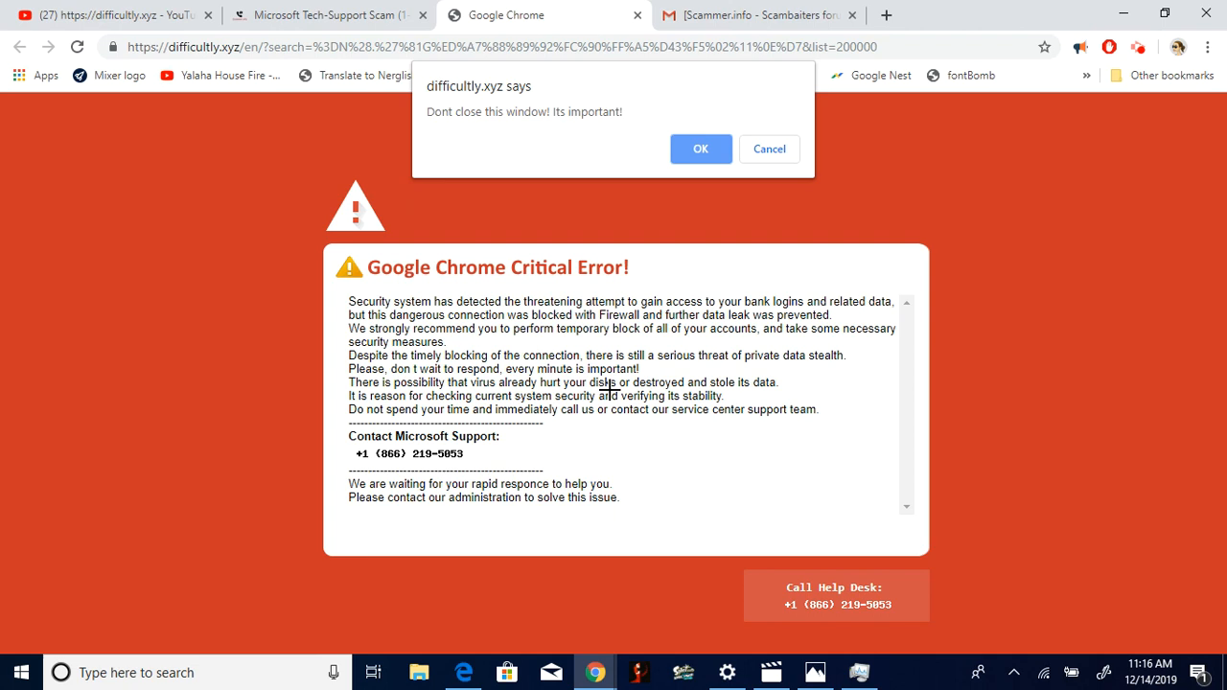
mouse_move(775, 393)
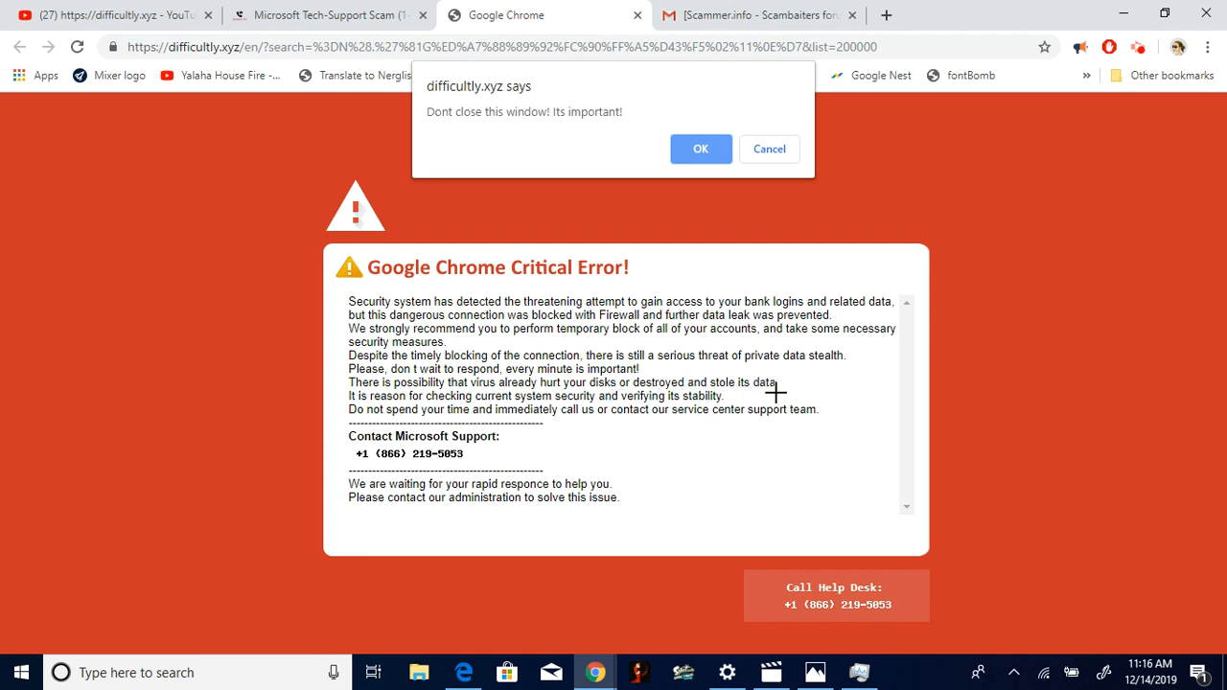
mouse_move(467, 410)
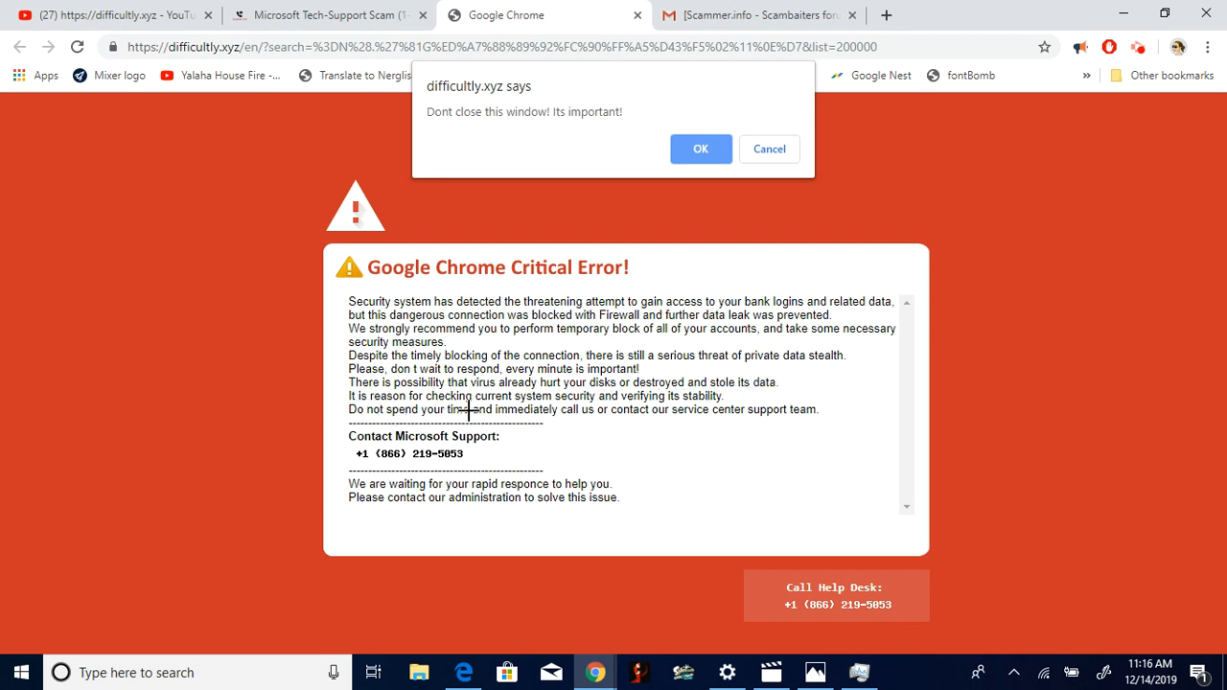
mouse_move(633, 404)
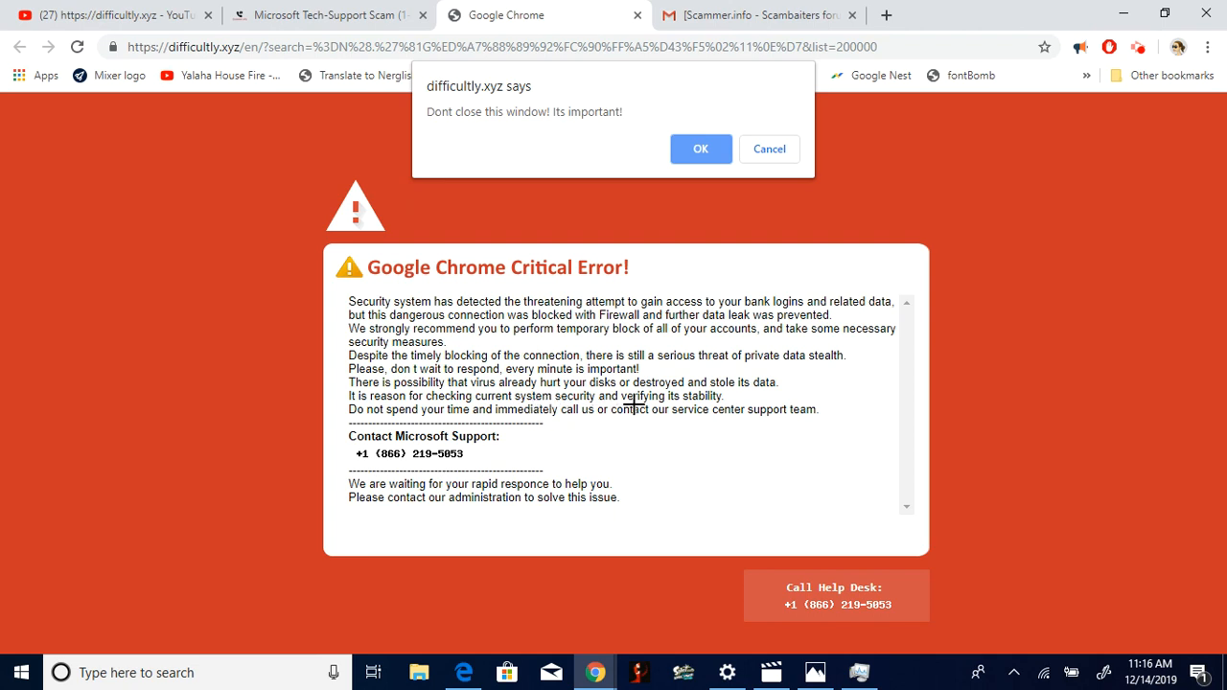
mouse_move(576, 411)
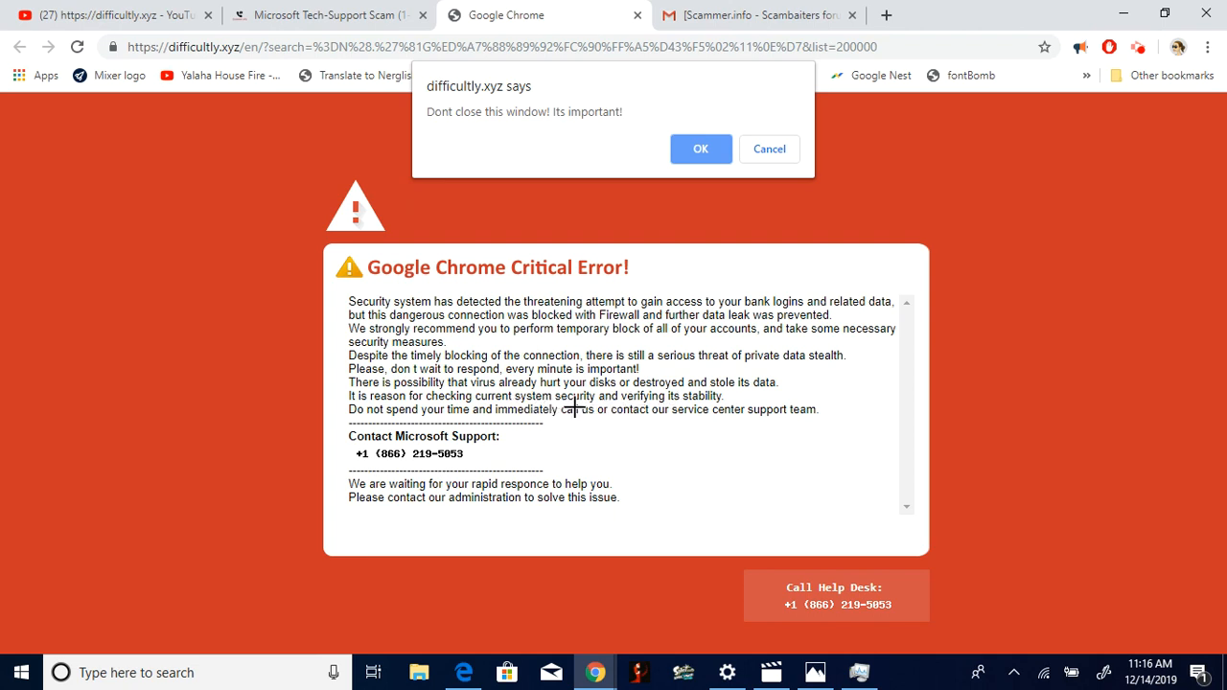
mouse_move(373, 426)
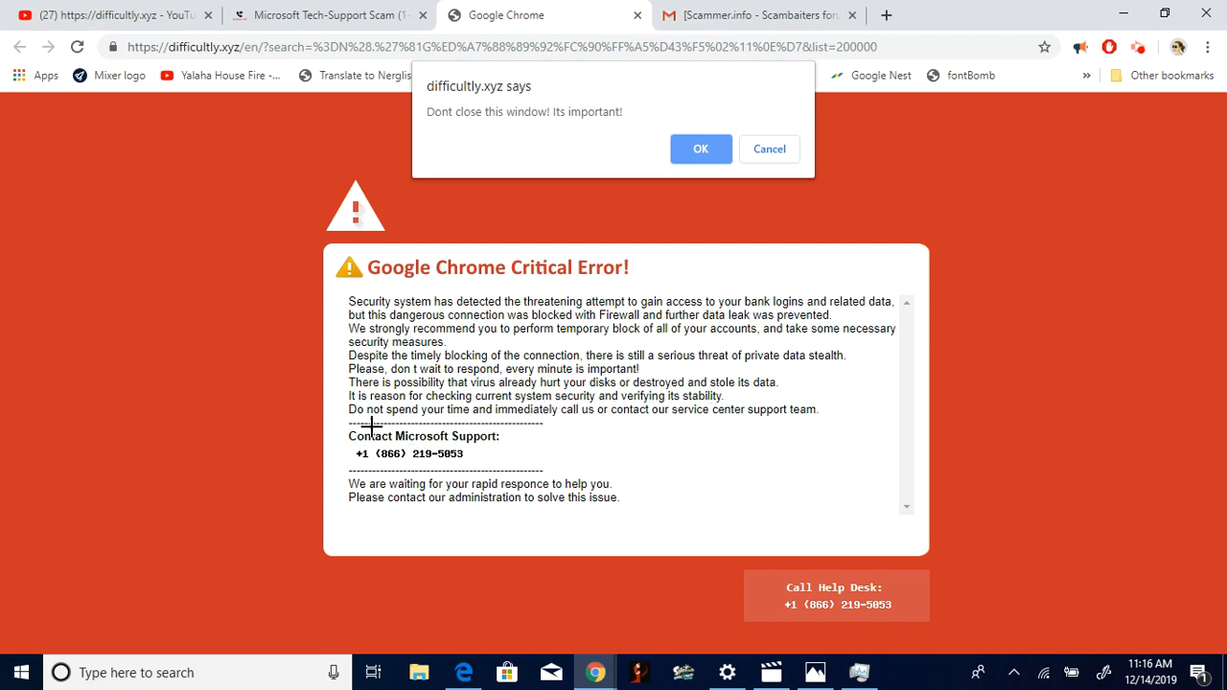
mouse_move(572, 425)
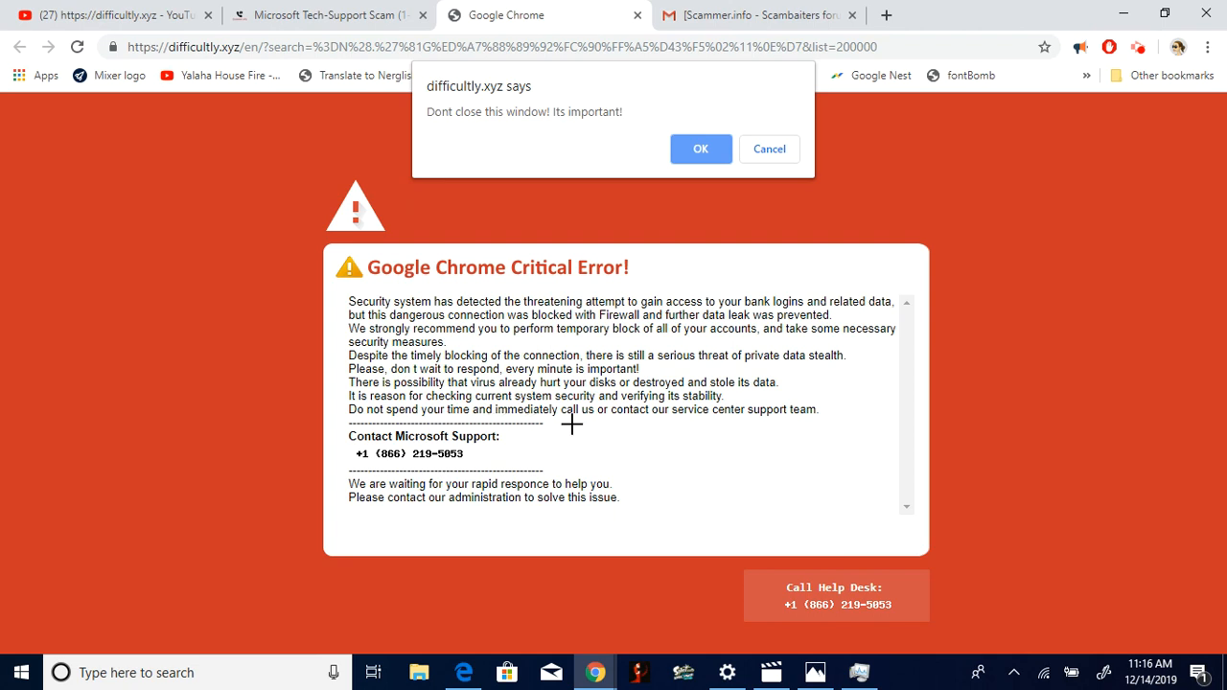
mouse_move(589, 432)
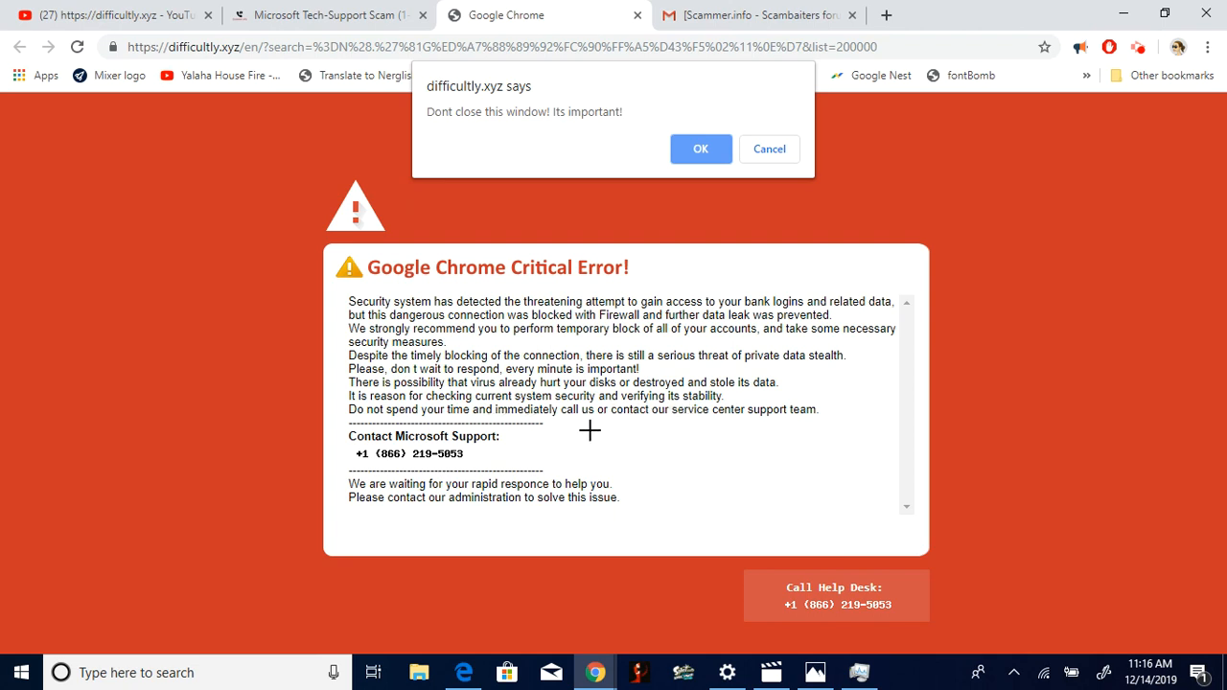
mouse_move(718, 452)
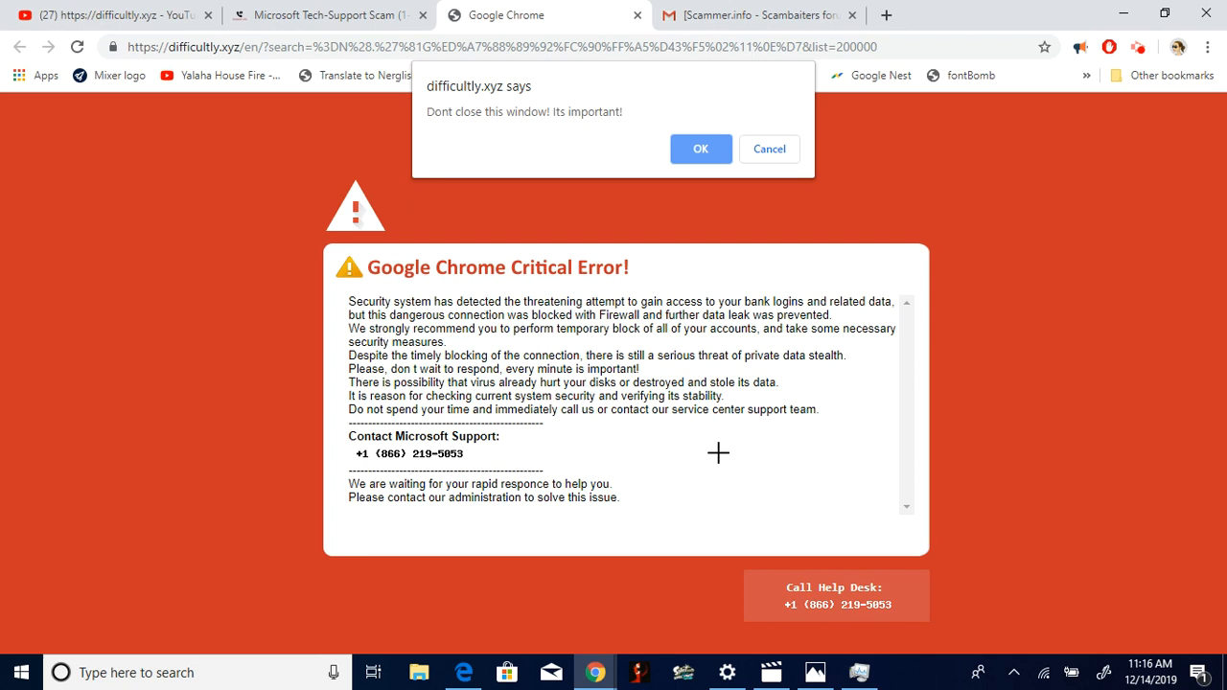
mouse_move(642, 459)
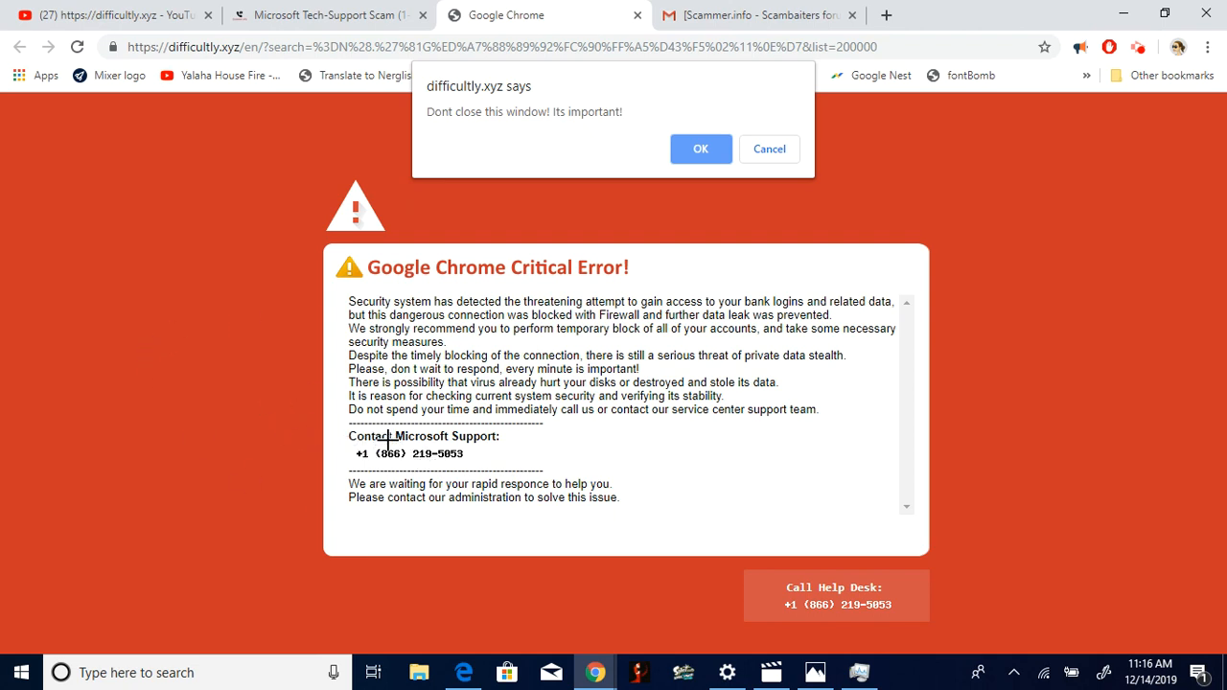
mouse_move(316, 467)
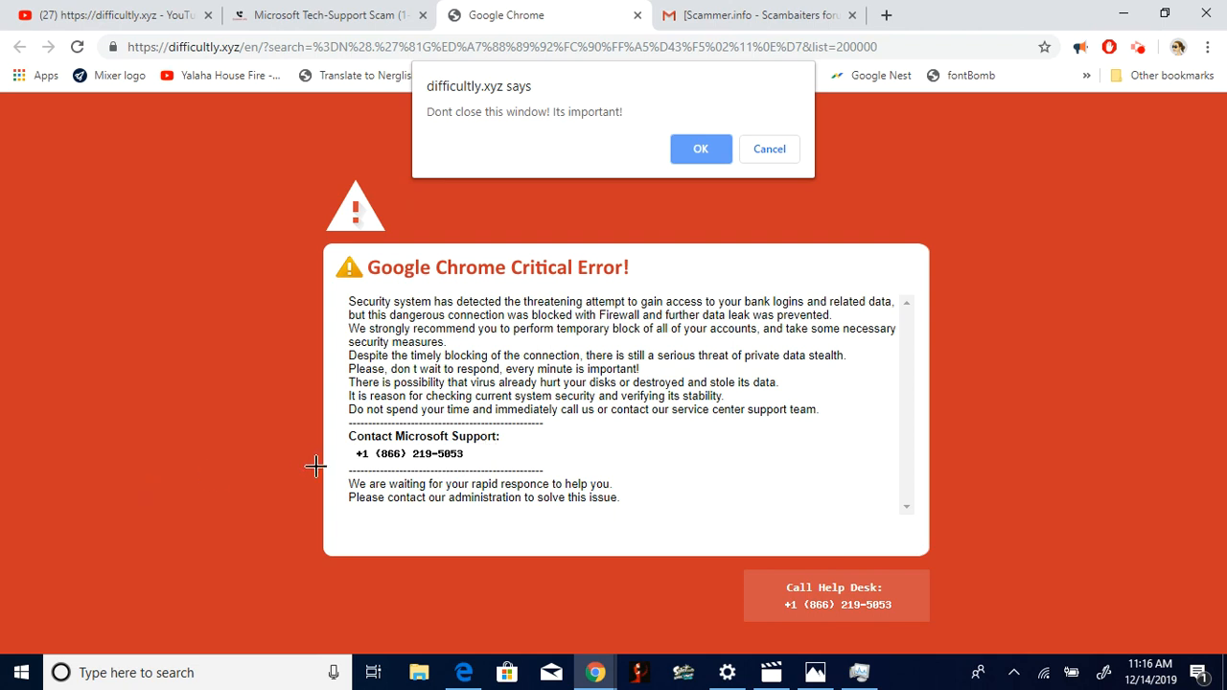
mouse_move(391, 453)
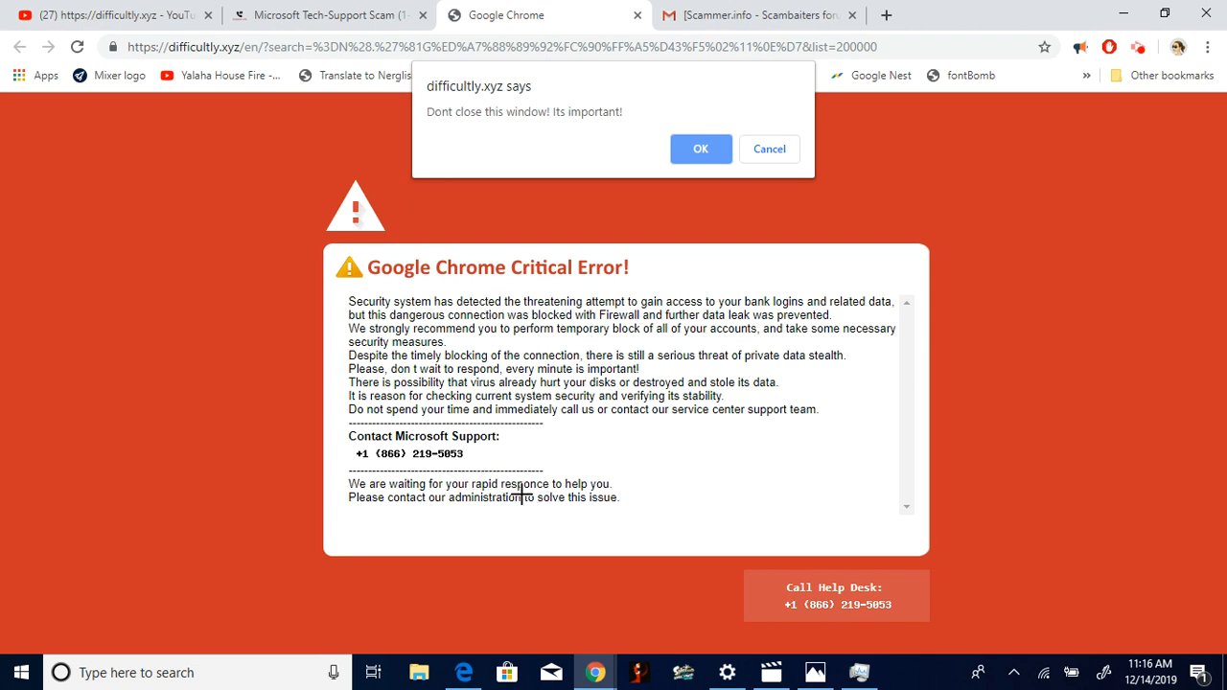
mouse_move(388, 511)
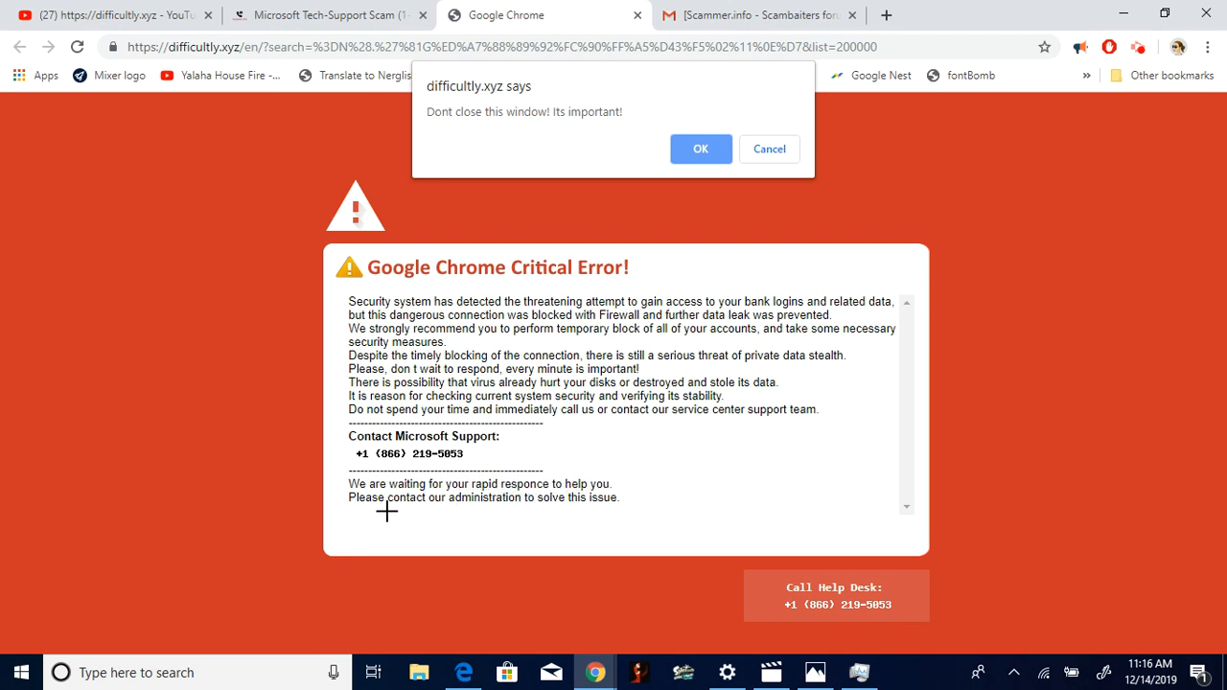
mouse_move(575, 508)
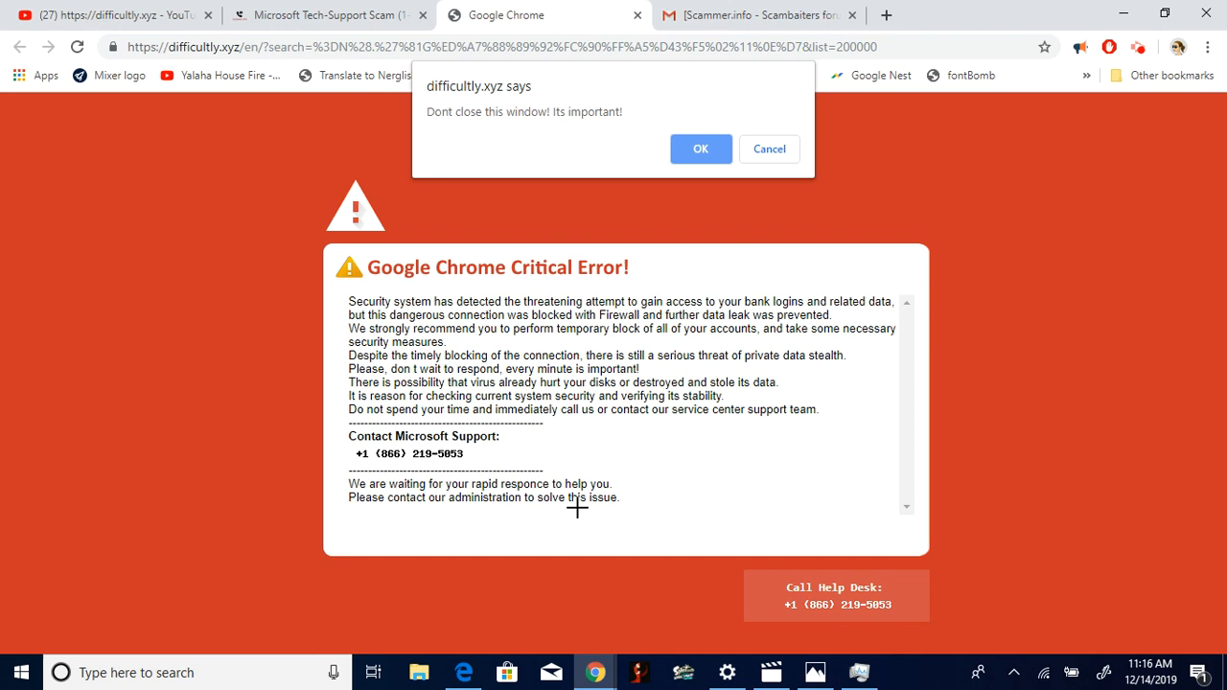
mouse_move(592, 434)
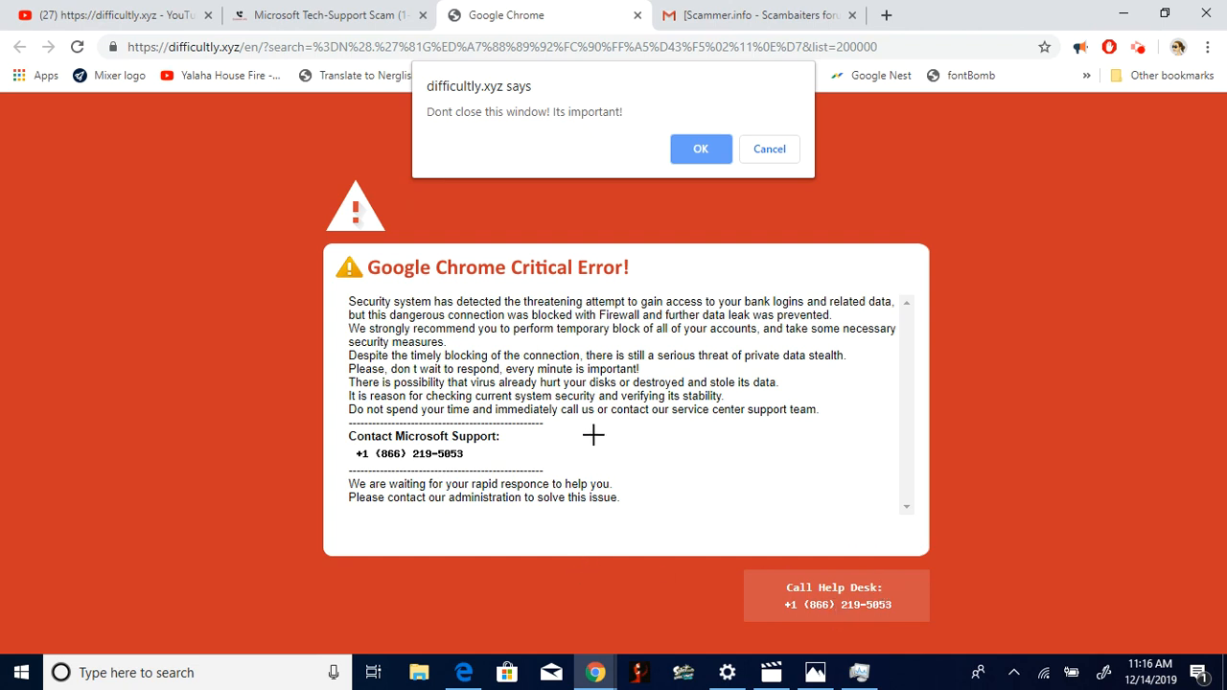
mouse_move(55, 288)
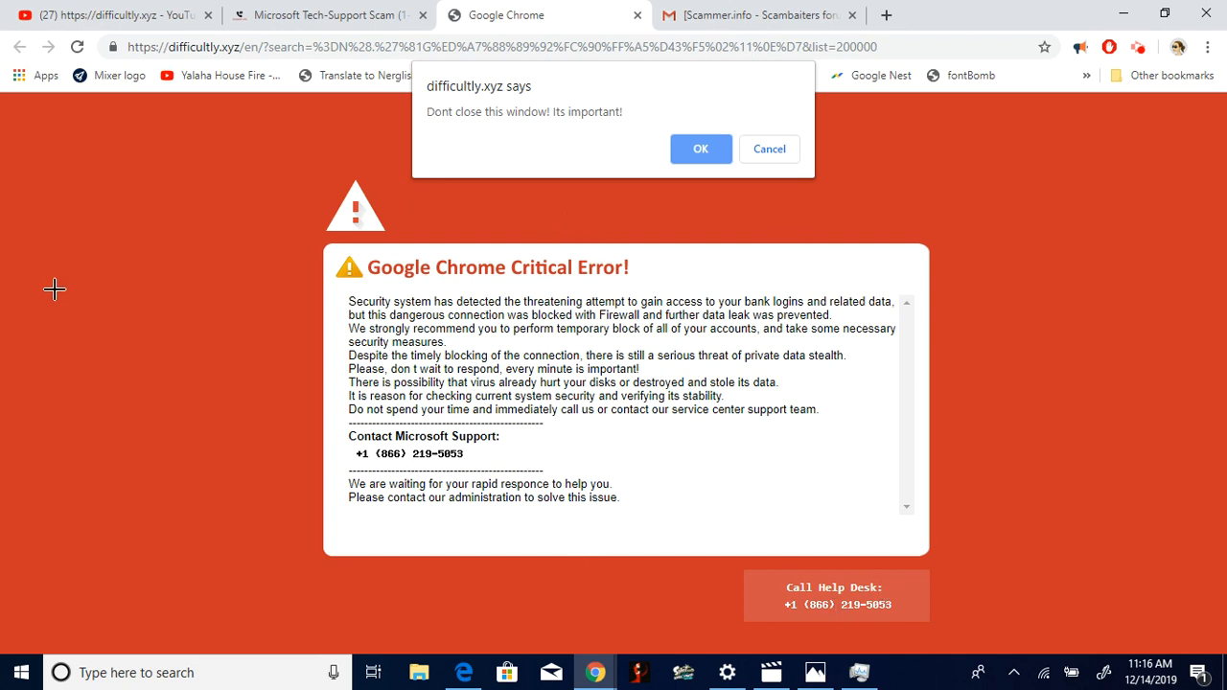
mouse_move(535, 389)
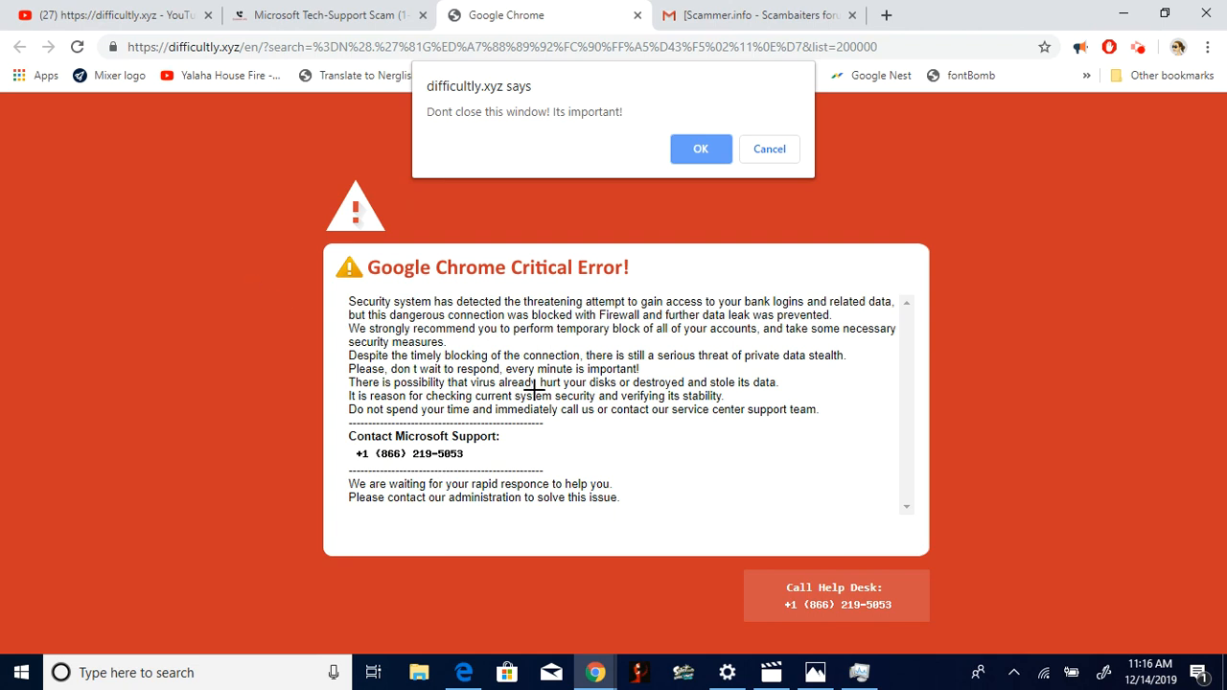
mouse_move(927, 578)
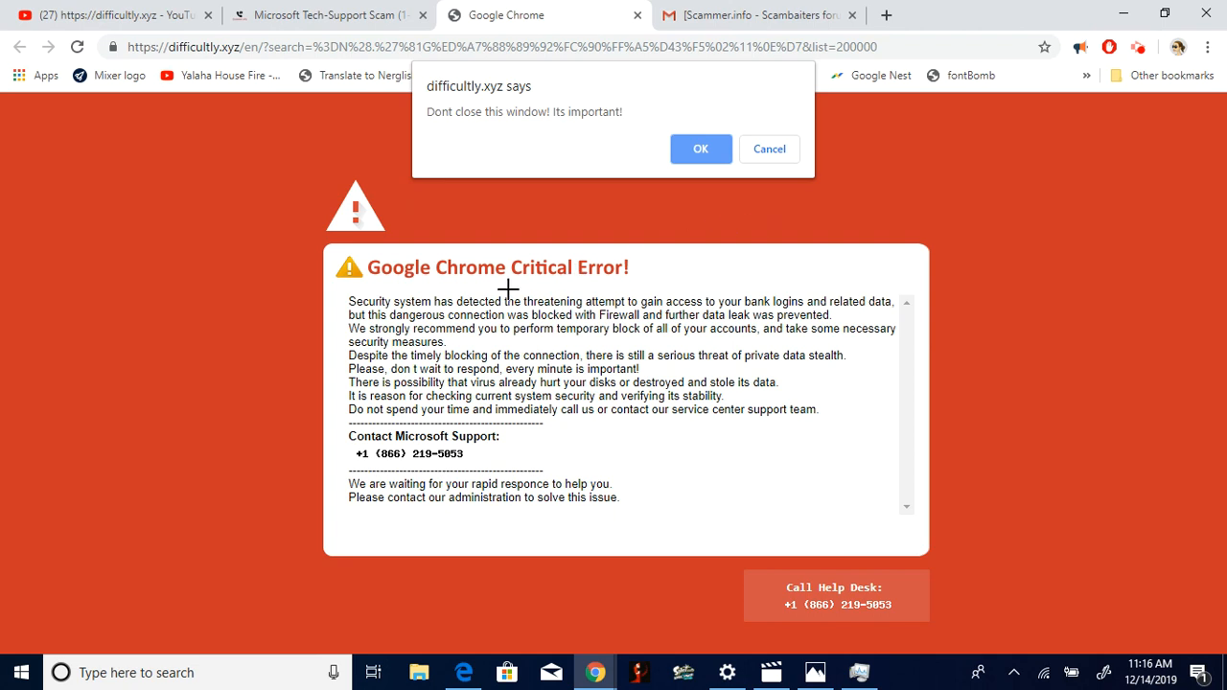
mouse_move(544, 299)
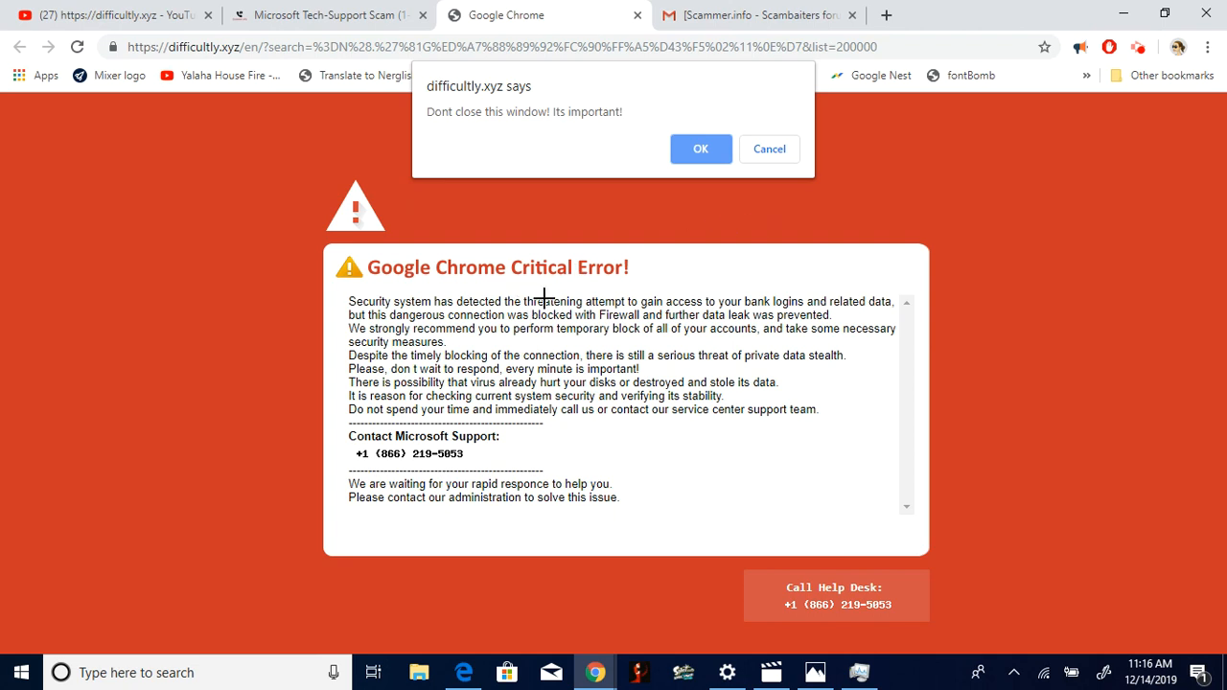
mouse_move(601, 447)
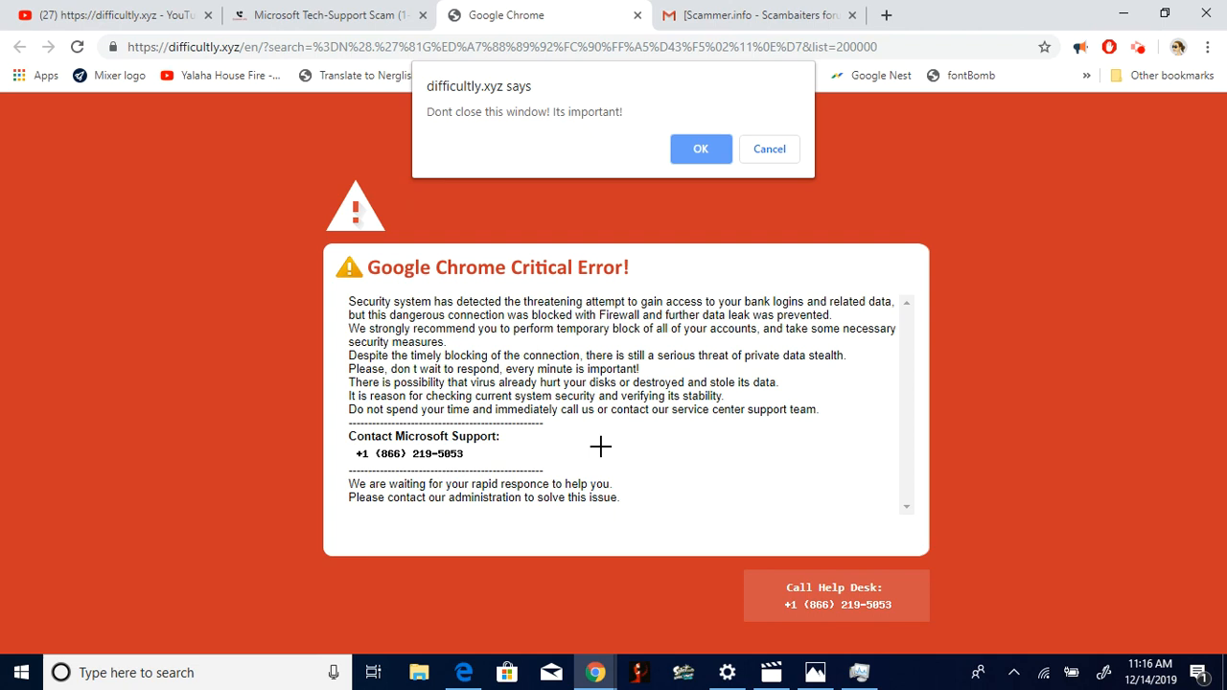
mouse_move(224, 329)
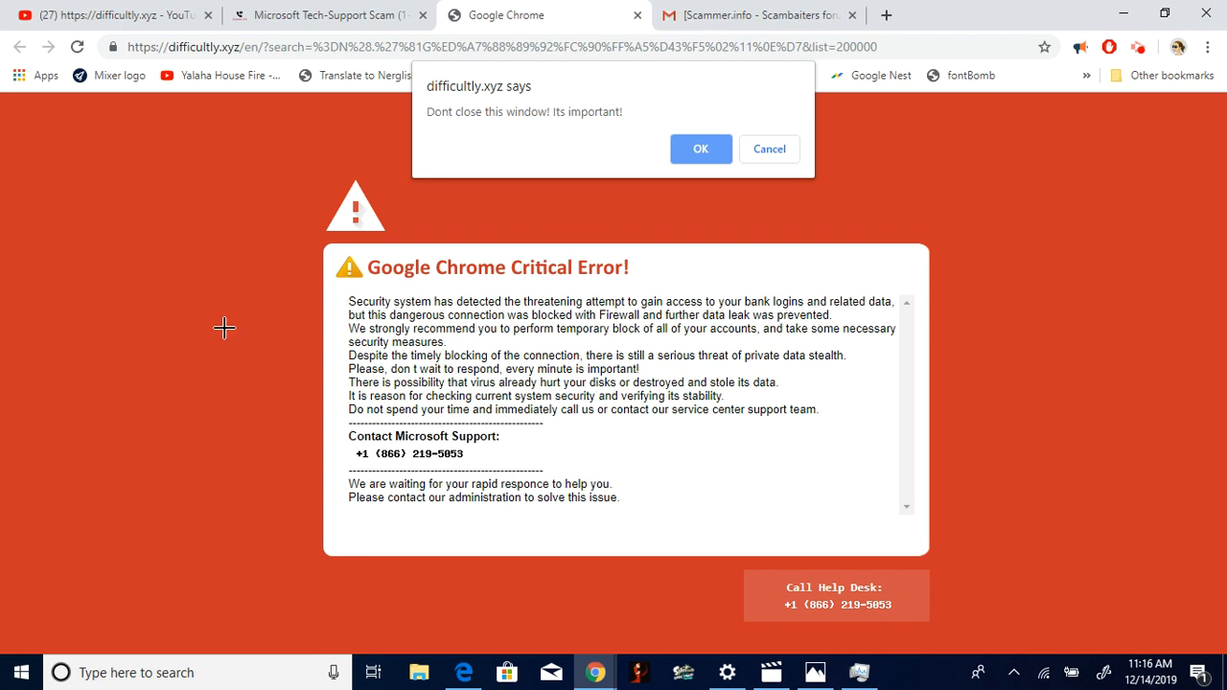
mouse_move(183, 385)
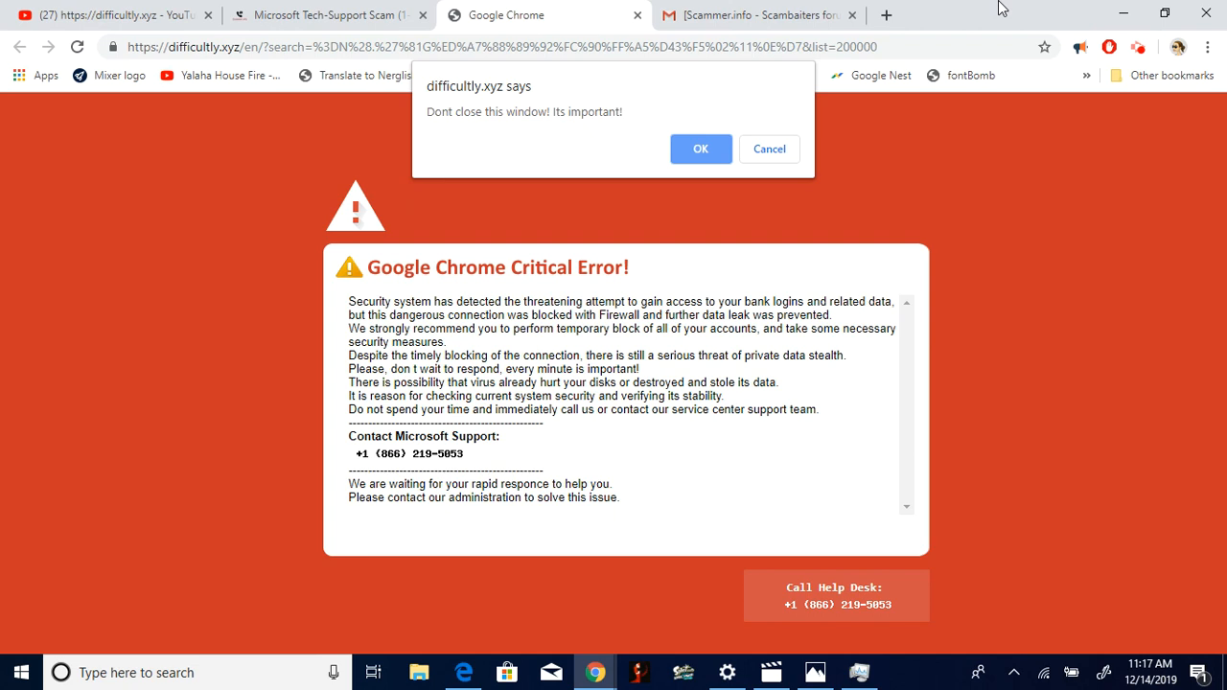
mouse_move(1138, 47)
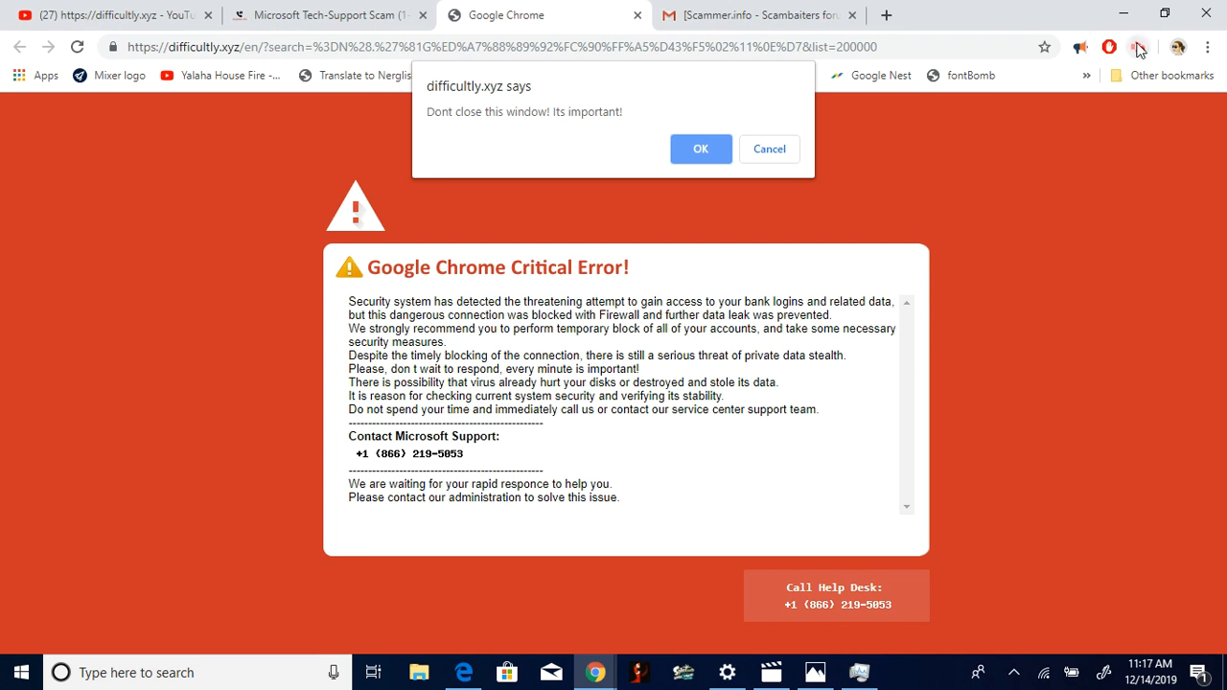
mouse_move(1137, 47)
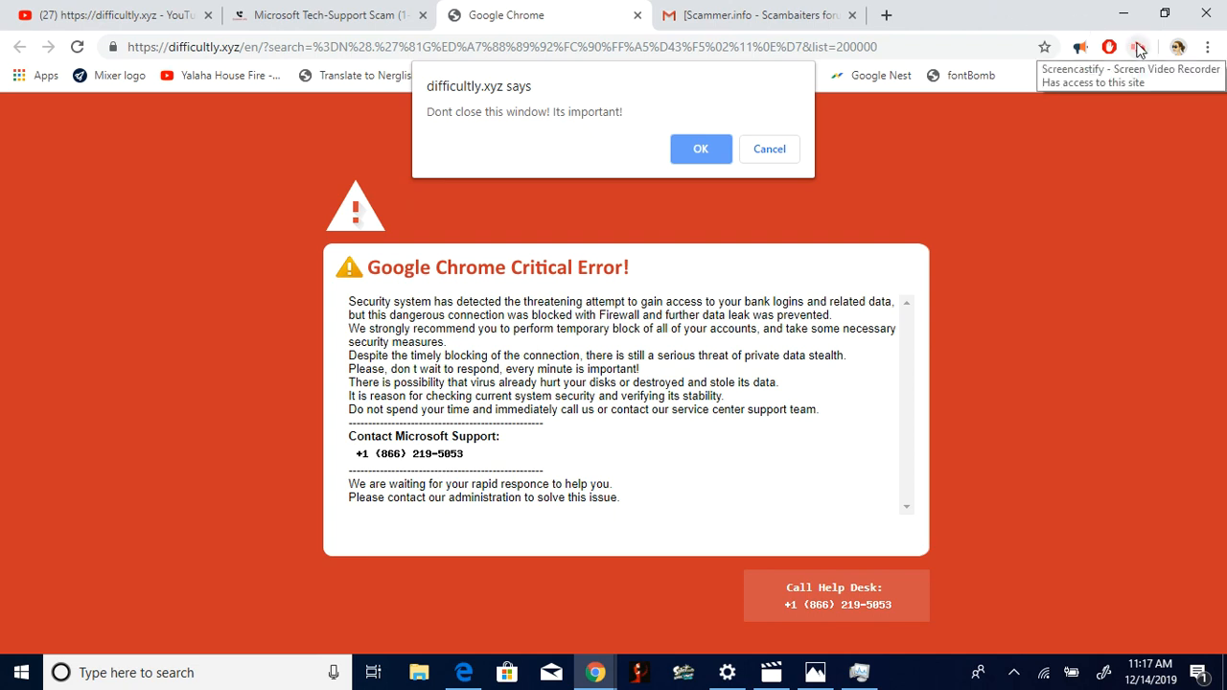